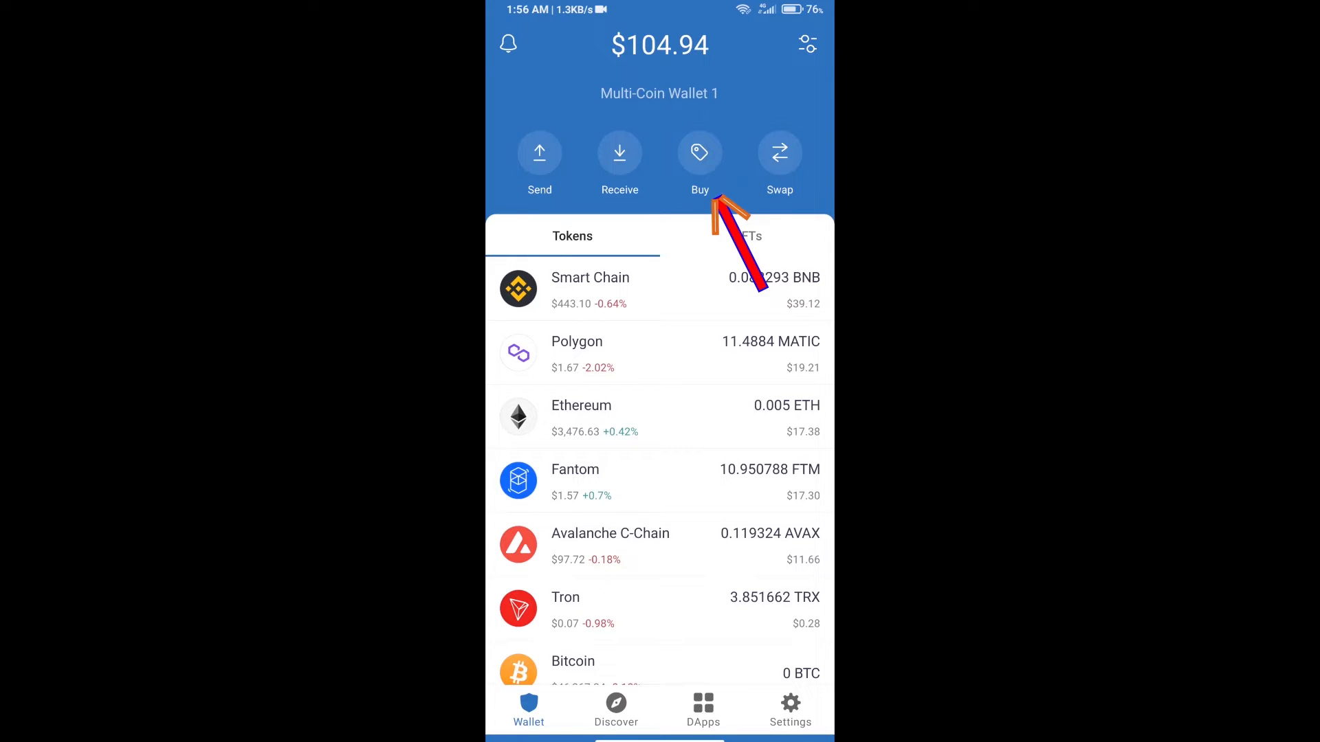
- Search the Buy list for 'matic', preview Buy MATIC on Polygon, then return to results
{"action": "left_click", "coordinate": [700, 153]}
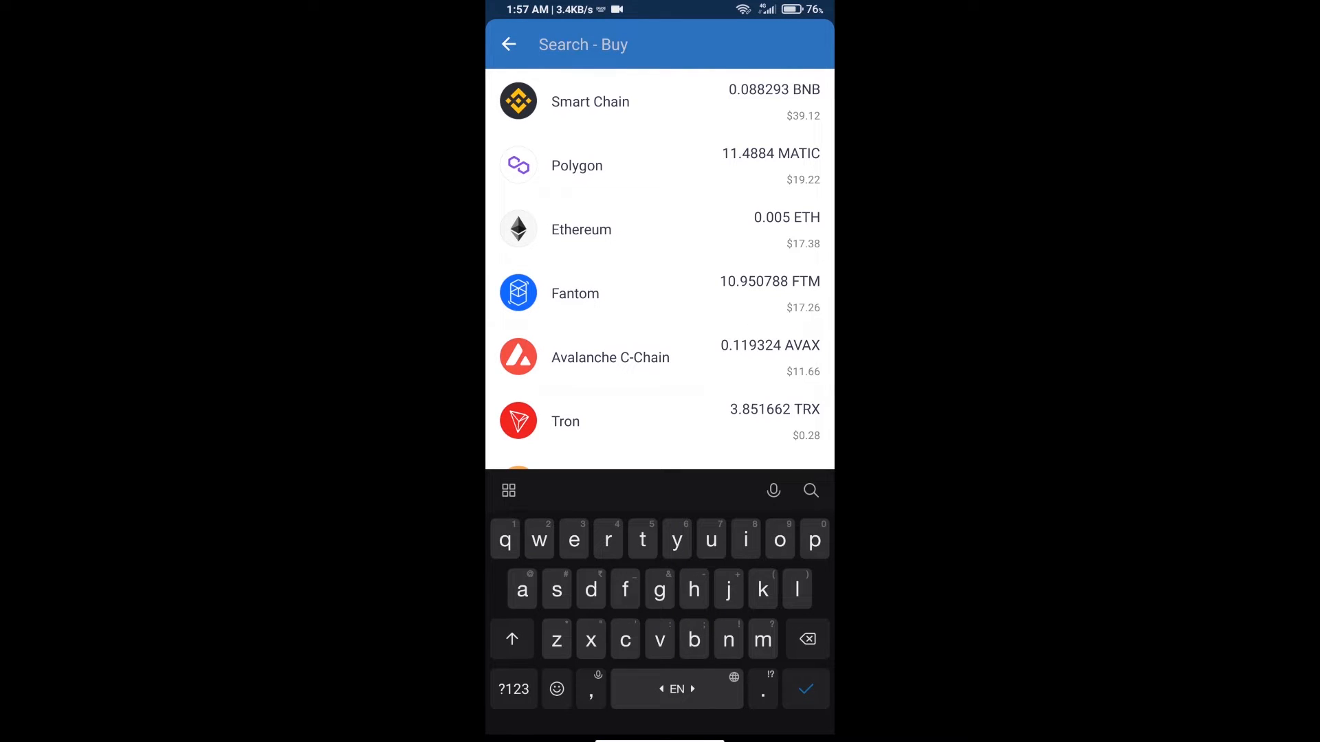
{"action": "type", "text": "matic"}
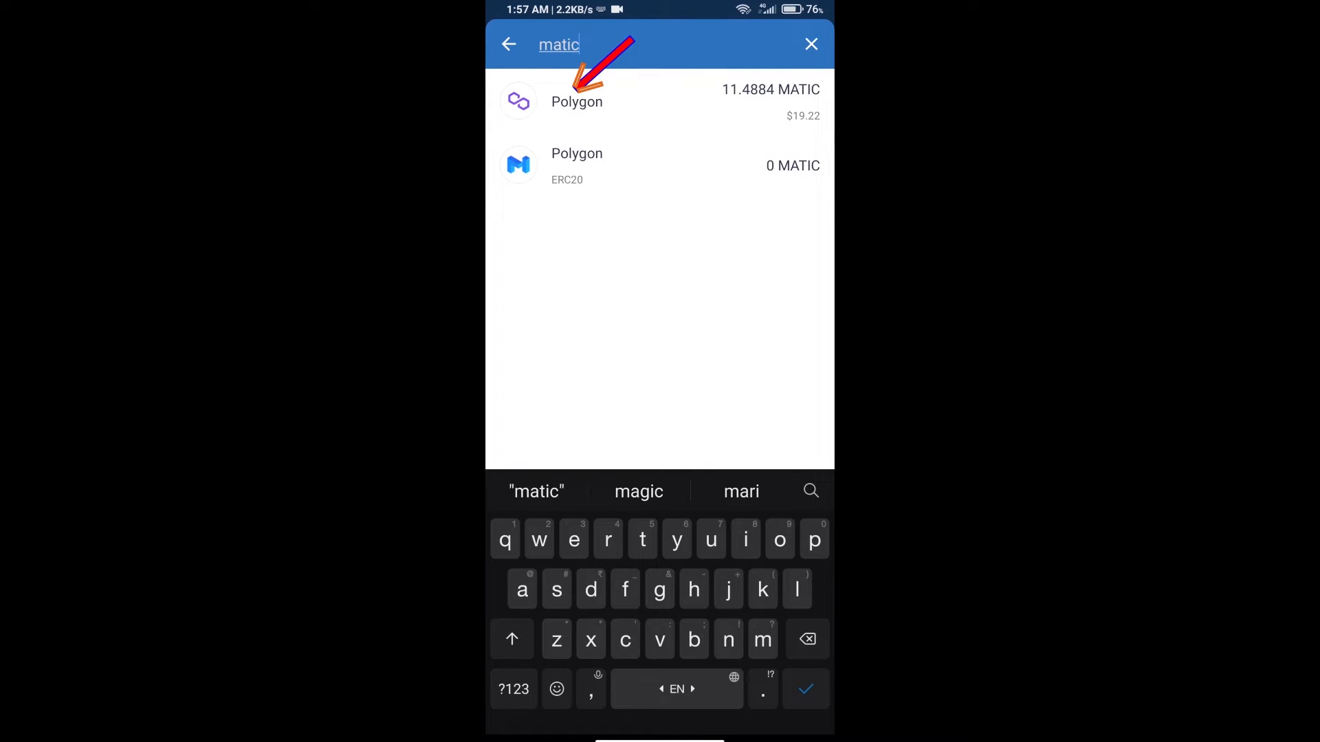
{"action": "left_click", "coordinate": [577, 102]}
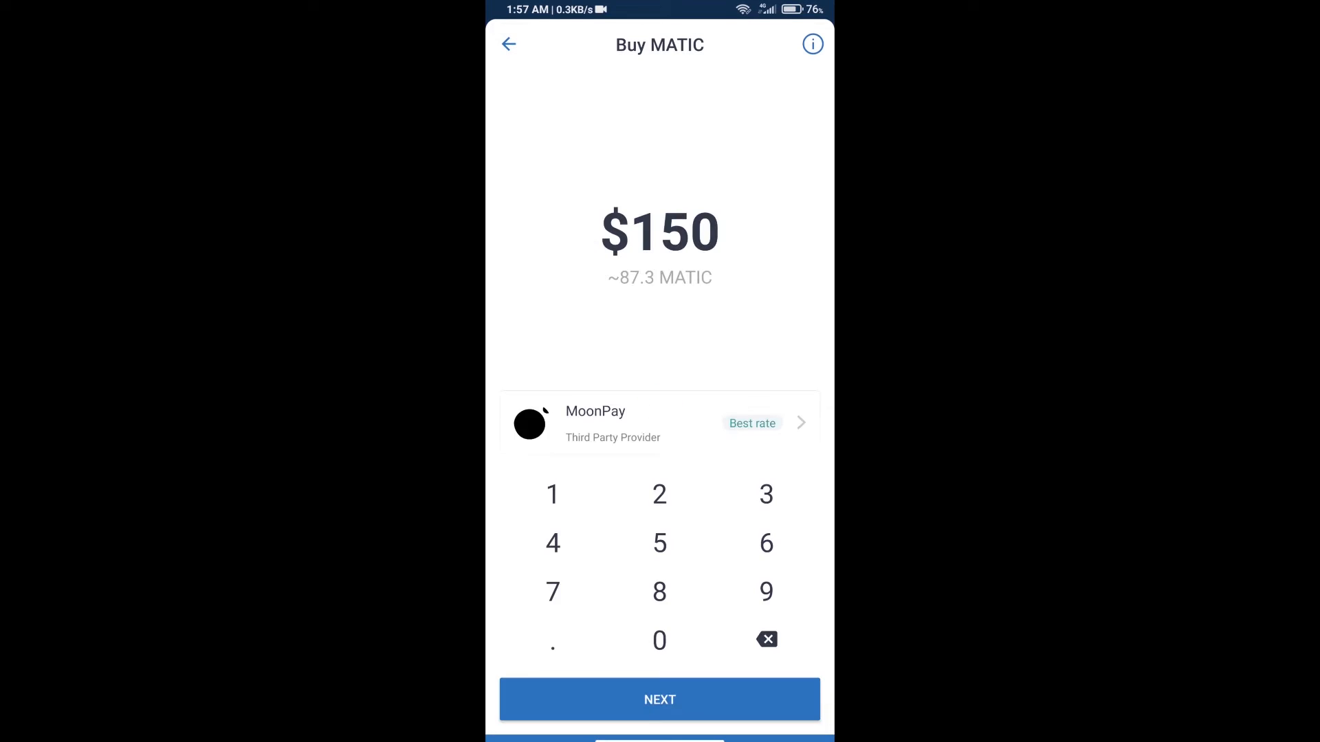
{"action": "left_click", "coordinate": [765, 640]}
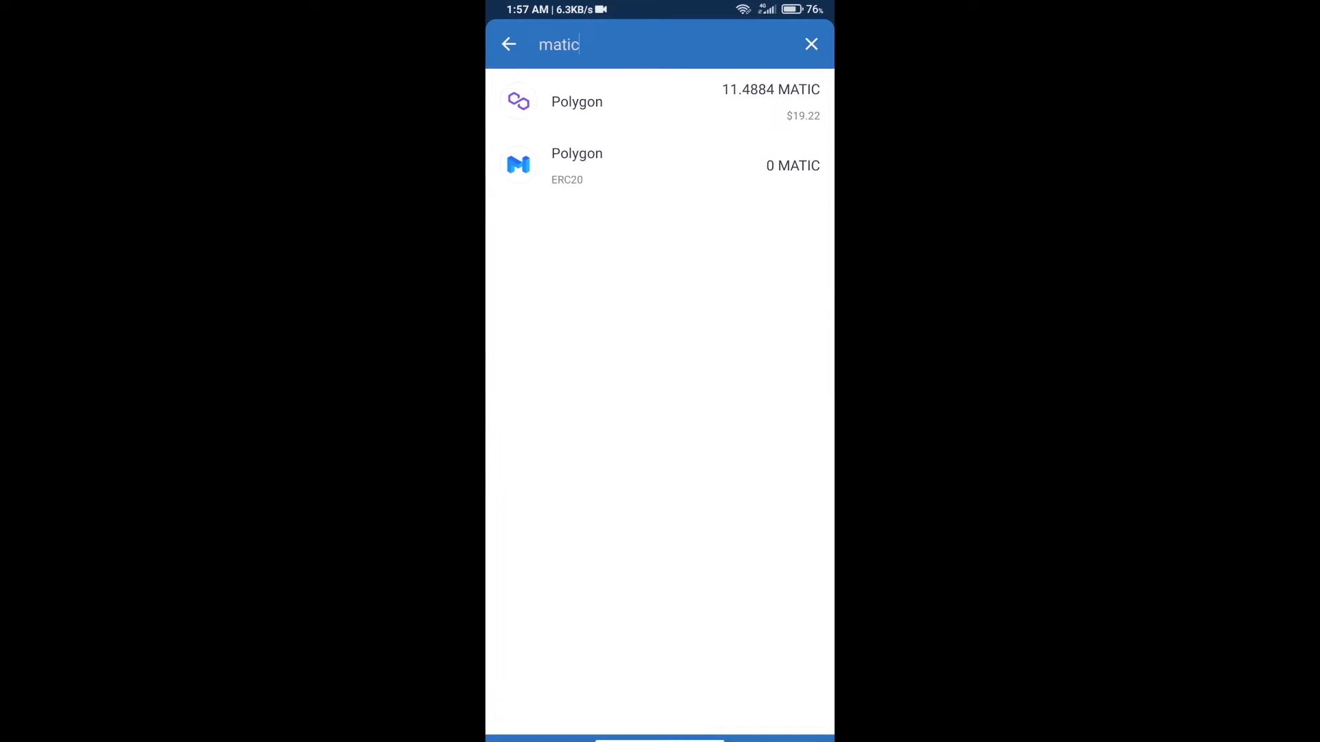
- View the Polygon MATIC receive address and QR code, then return to the token list
{"action": "left_click", "coordinate": [508, 44]}
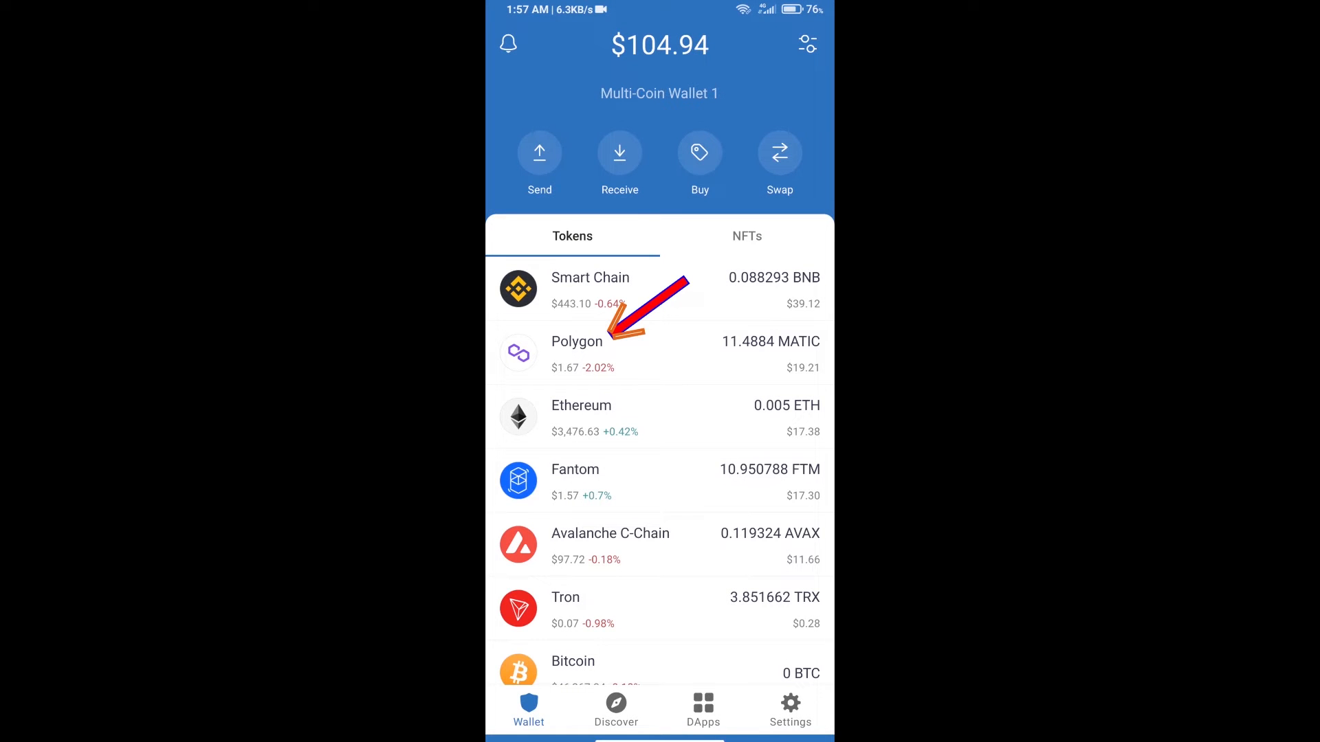
{"action": "left_click", "coordinate": [576, 354]}
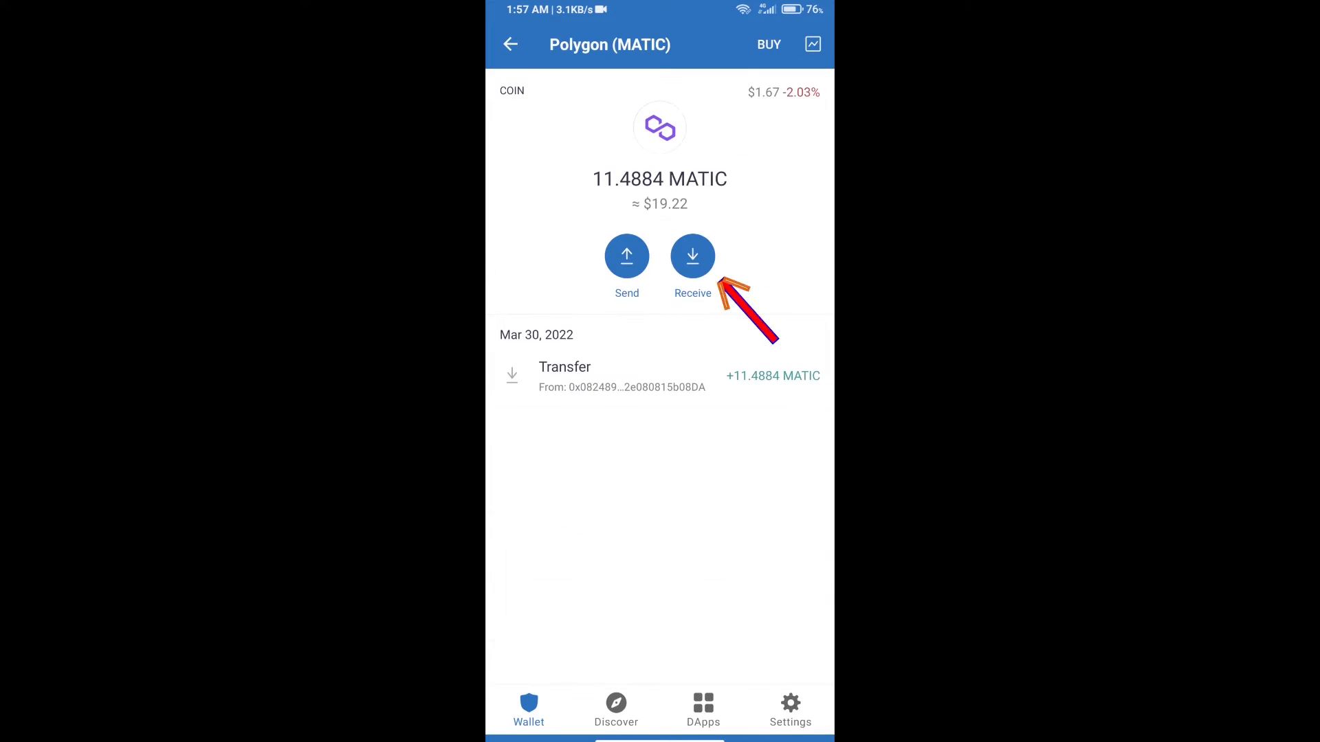
{"action": "left_click", "coordinate": [692, 256]}
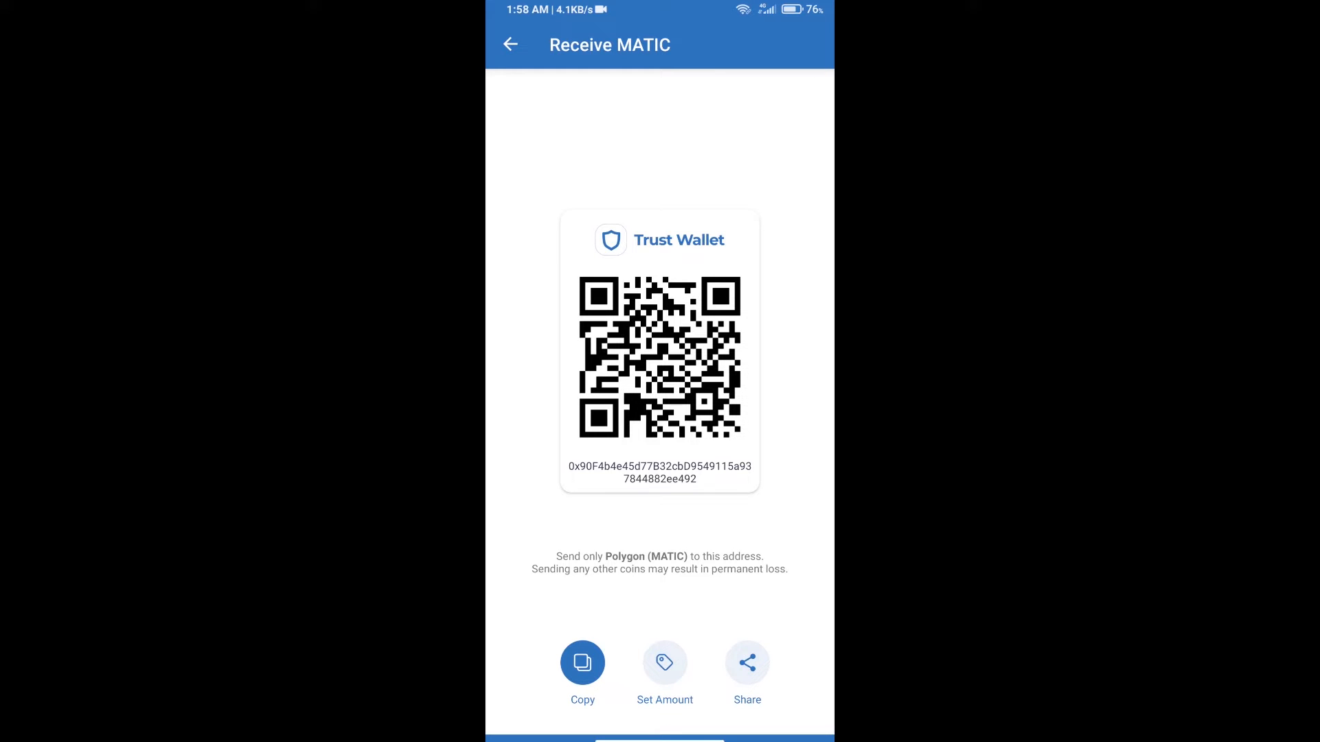
{"action": "left_click", "coordinate": [511, 44]}
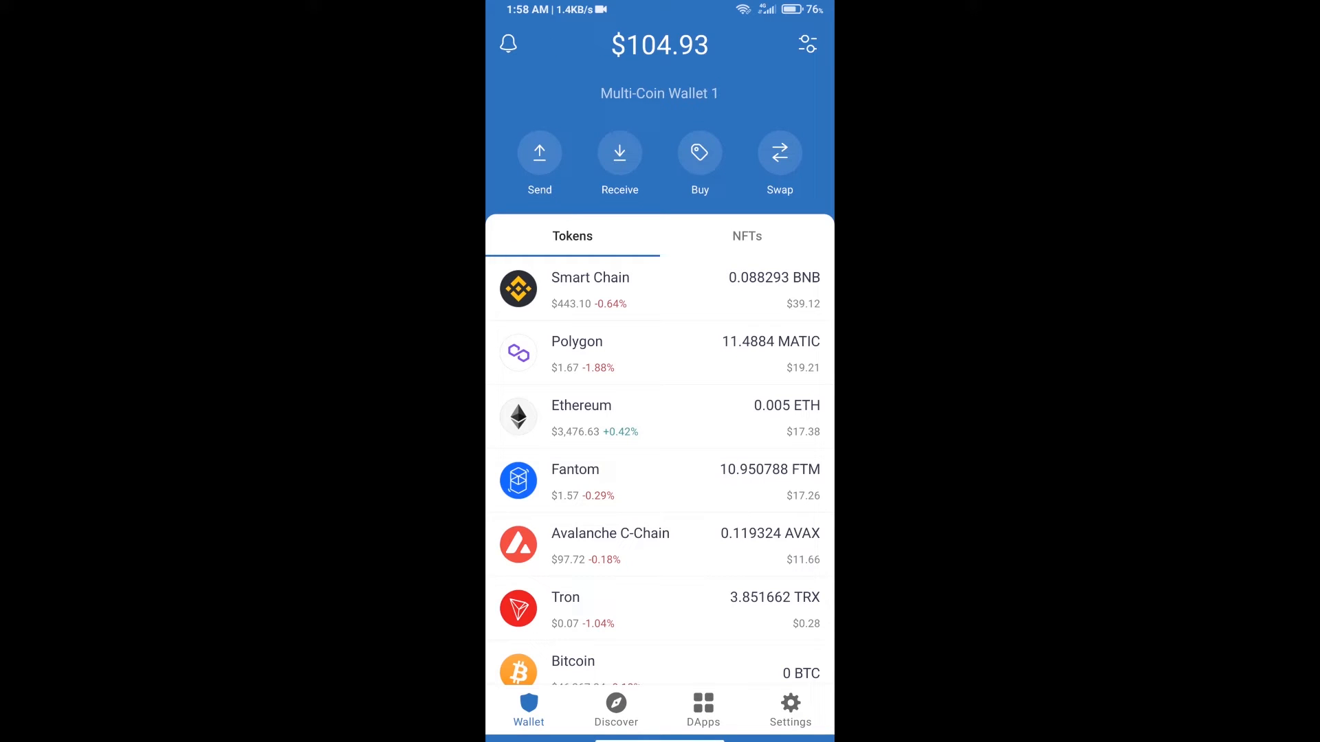
- Enter quickswap.exchange in the DApp browser's address bar to reach the network chooser
{"action": "left_click", "coordinate": [703, 710]}
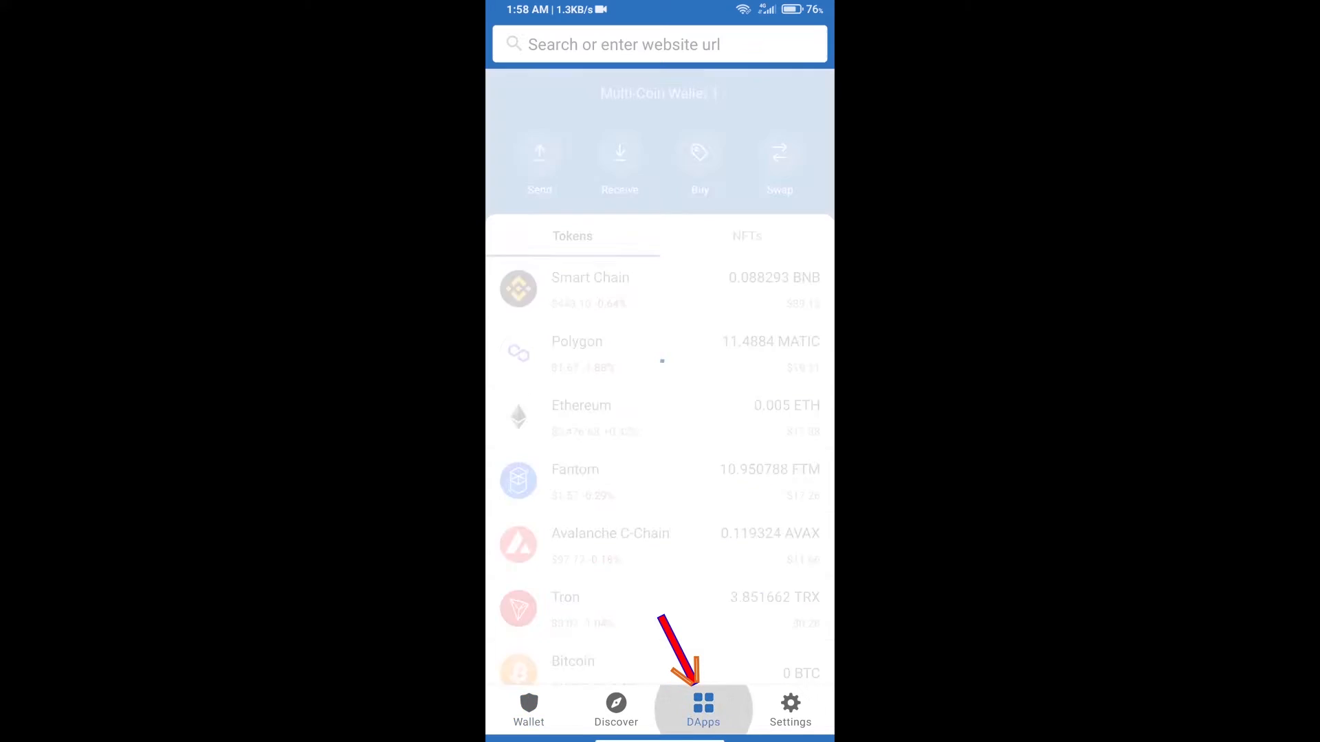
{"action": "left_click", "coordinate": [702, 710]}
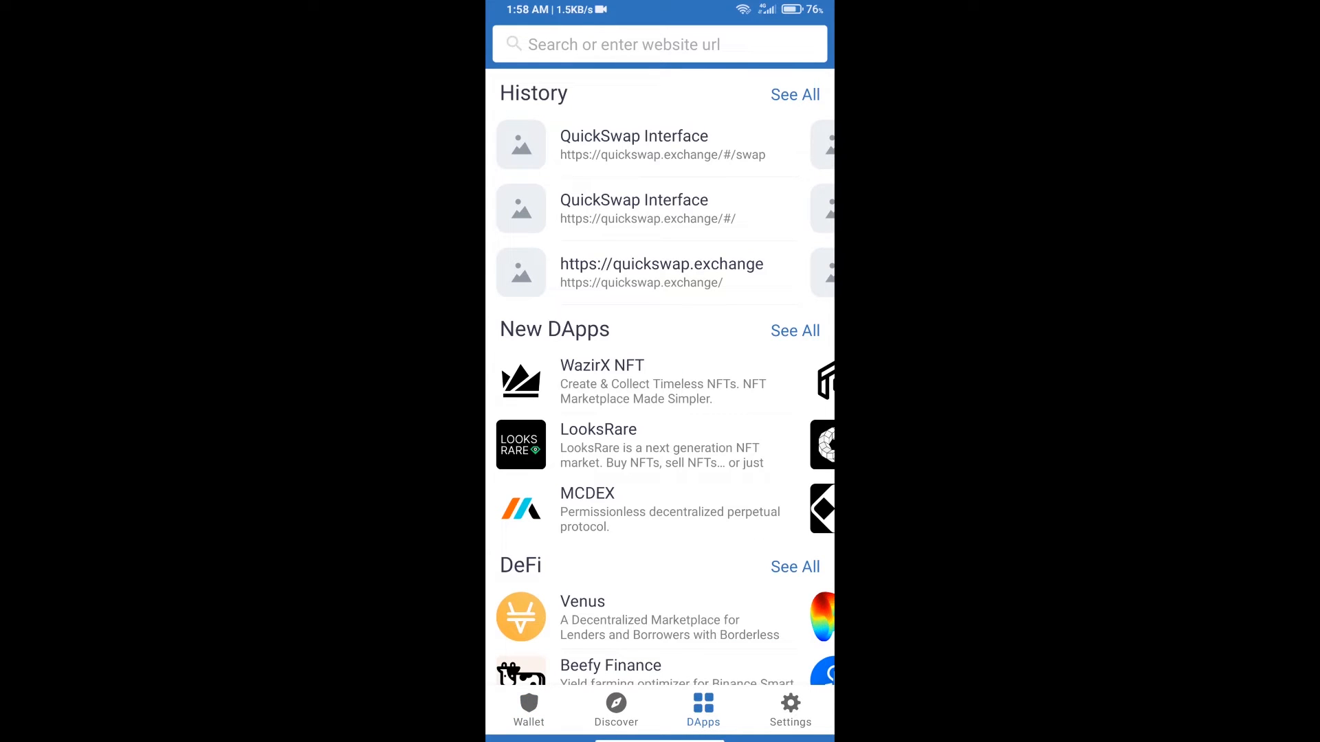
{"action": "left_click", "coordinate": [659, 44]}
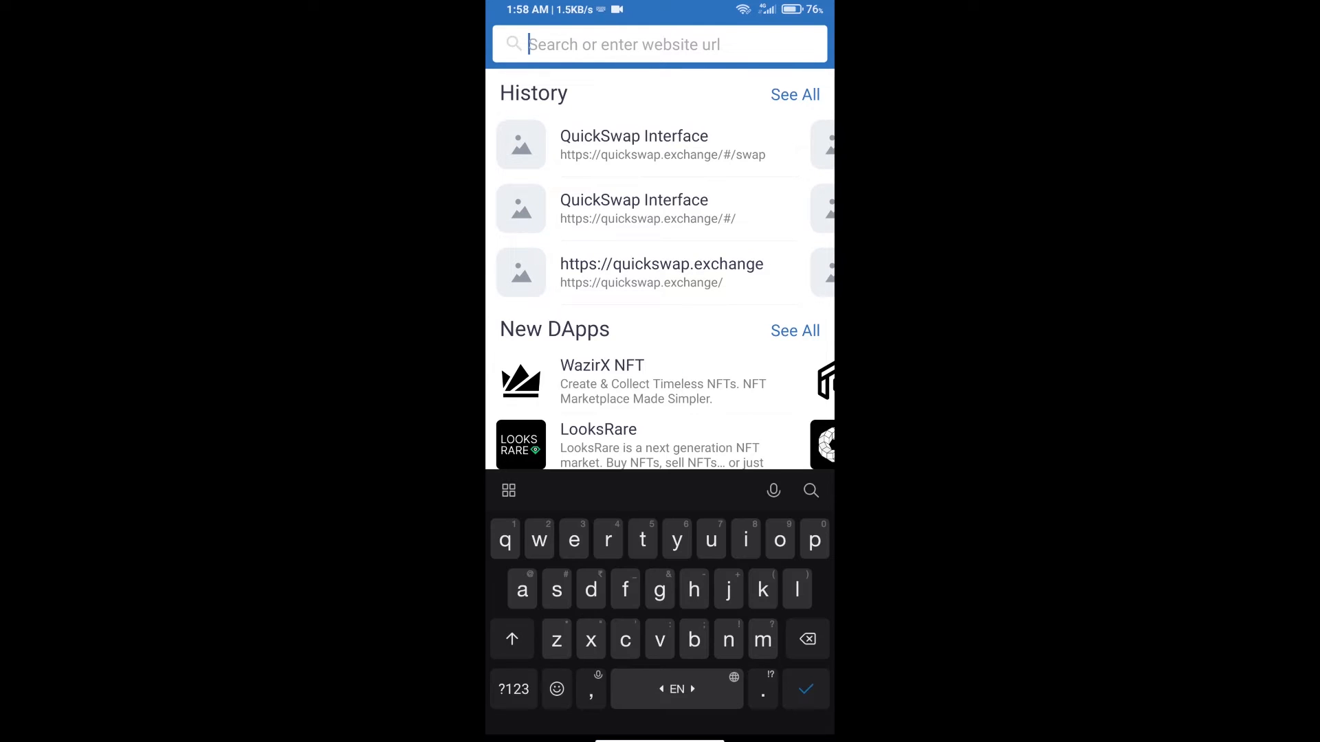
{"action": "type", "text": "quickswap"}
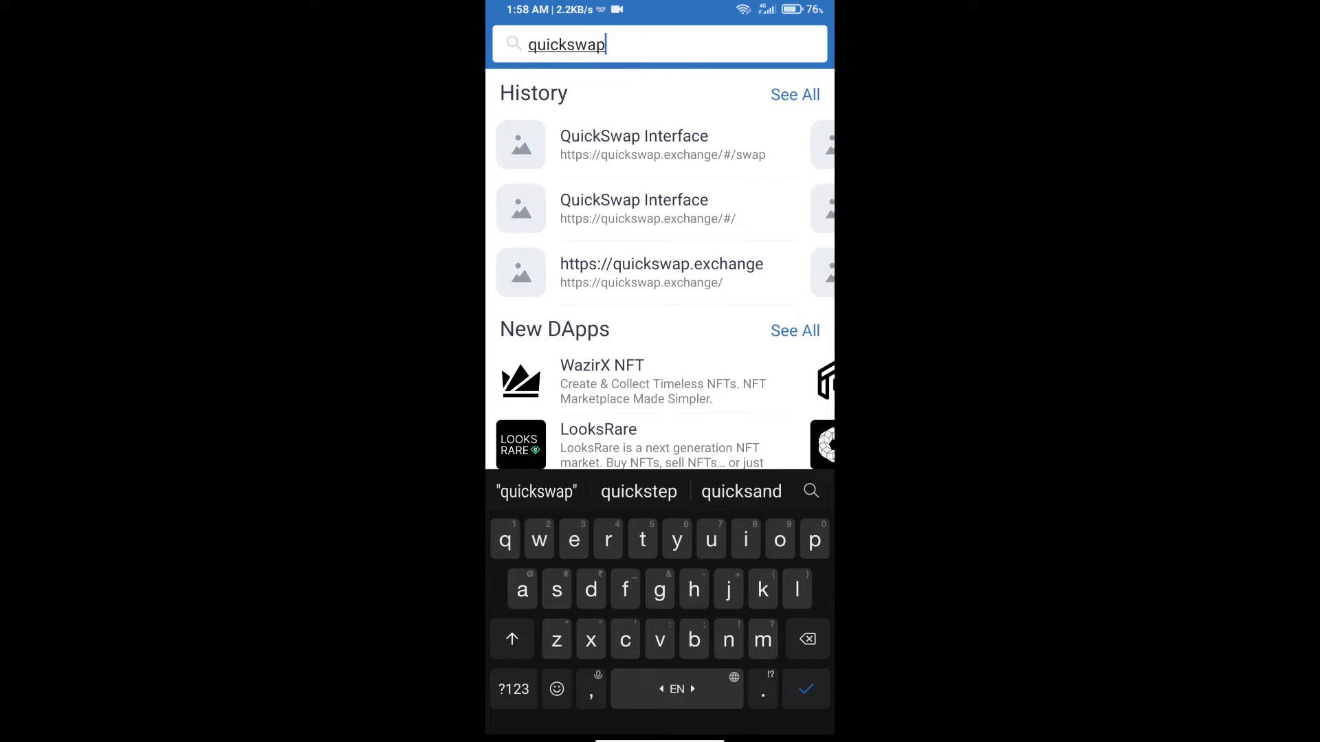
{"action": "type", "text": "."}
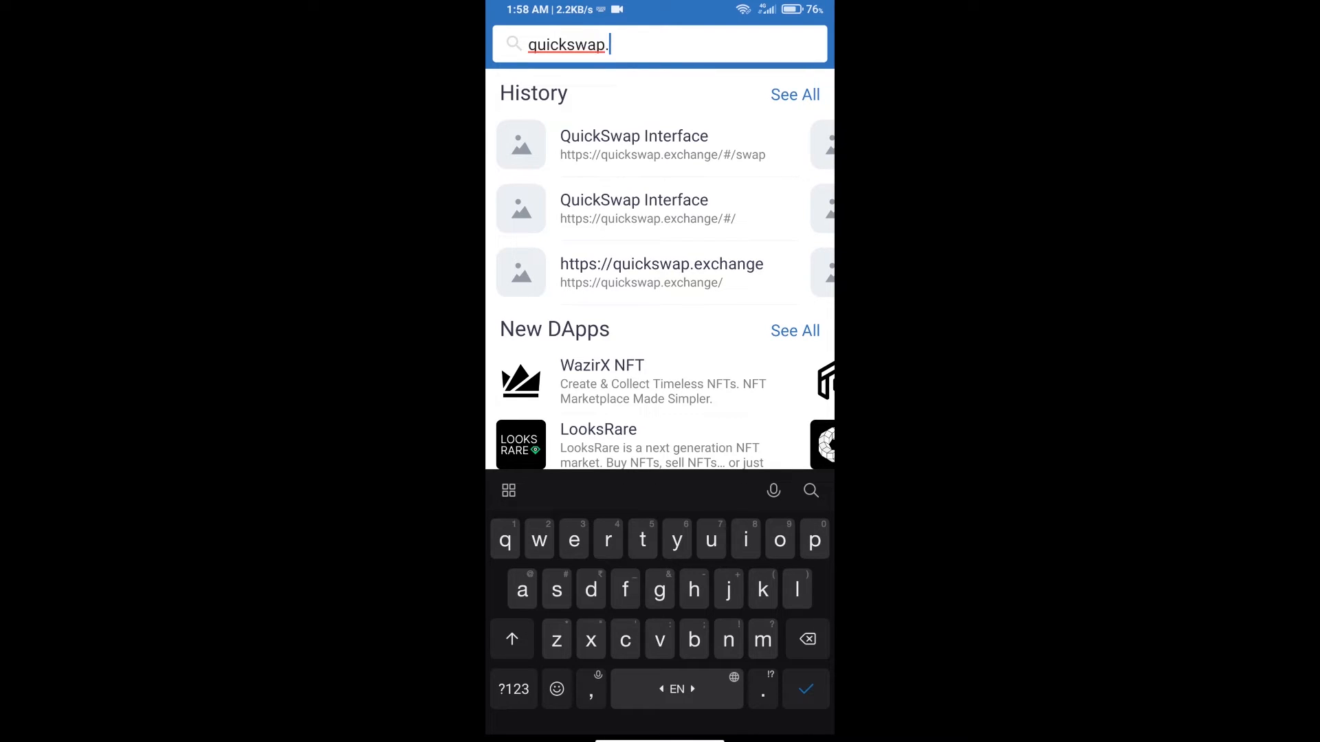
{"action": "type", "text": "exchange"}
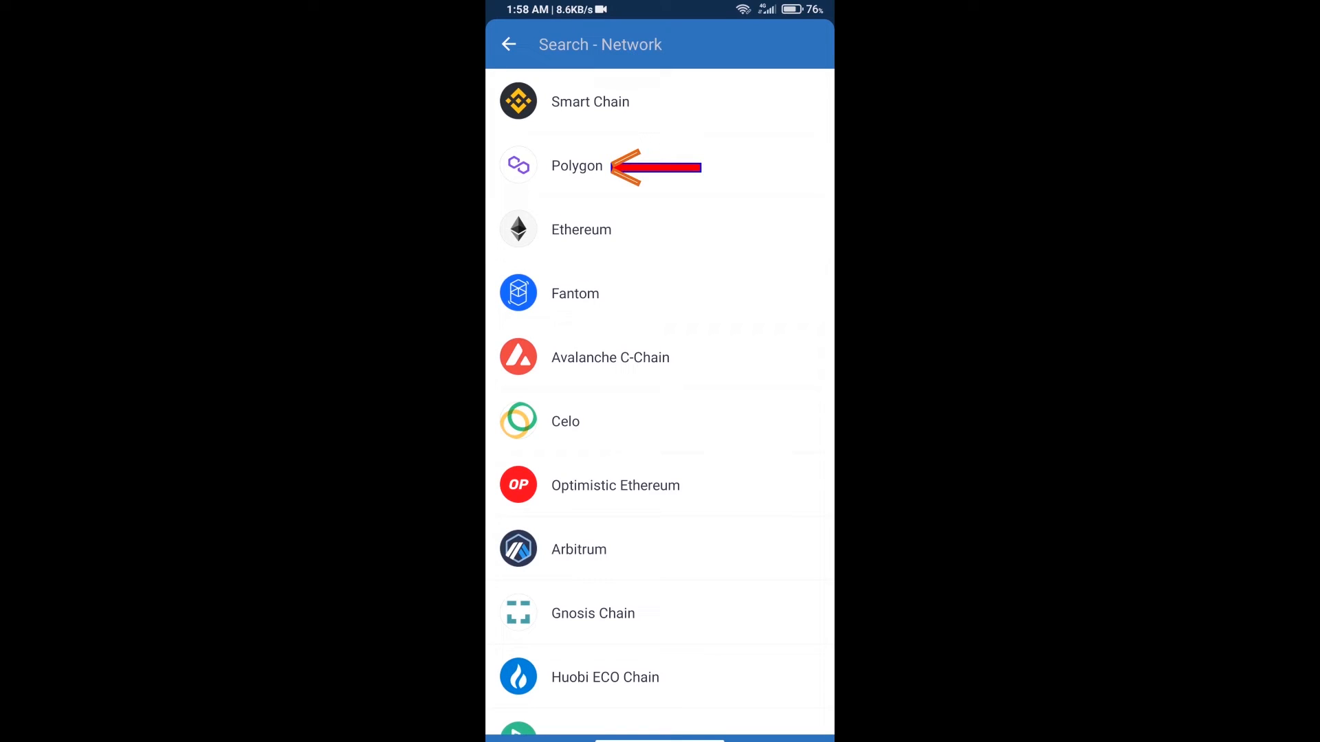
- Pick Polygon and approve the connection so QuickSwap shows 11.4884 MATIC
{"action": "left_click", "coordinate": [577, 166]}
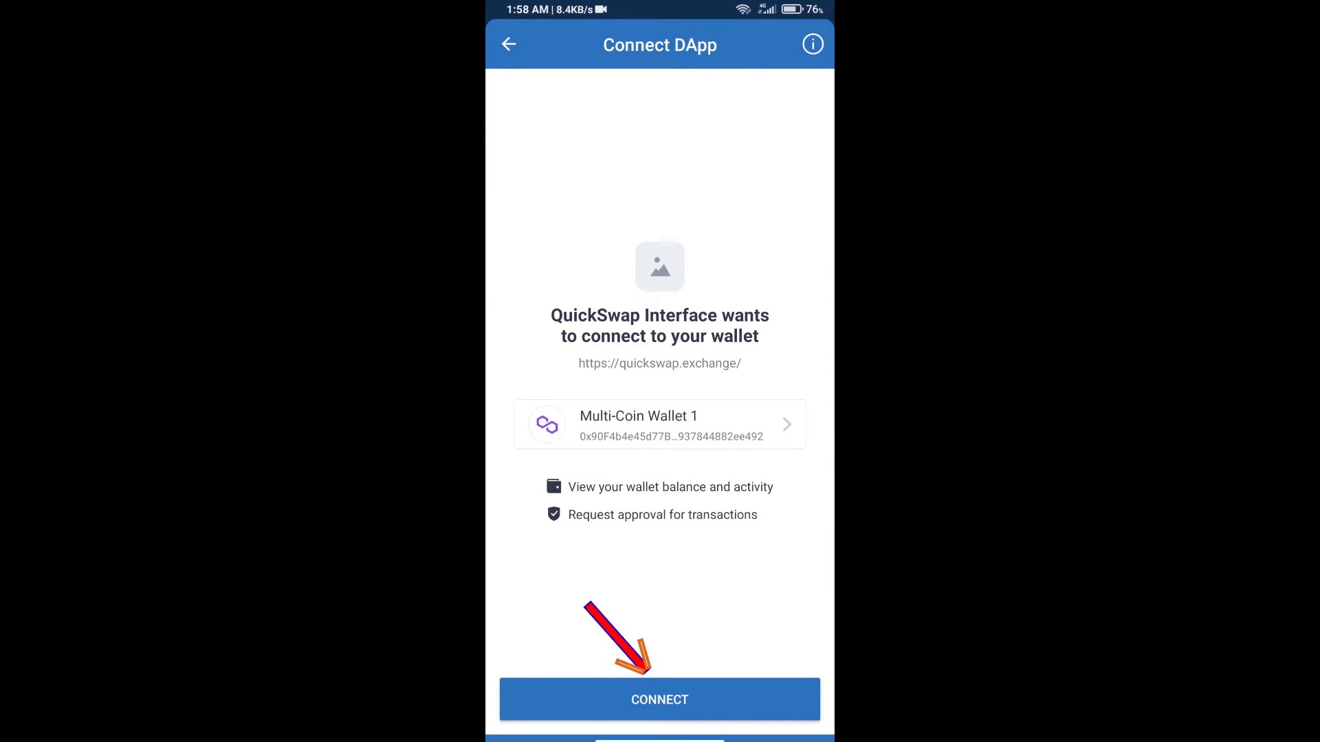
{"action": "left_click", "coordinate": [659, 700]}
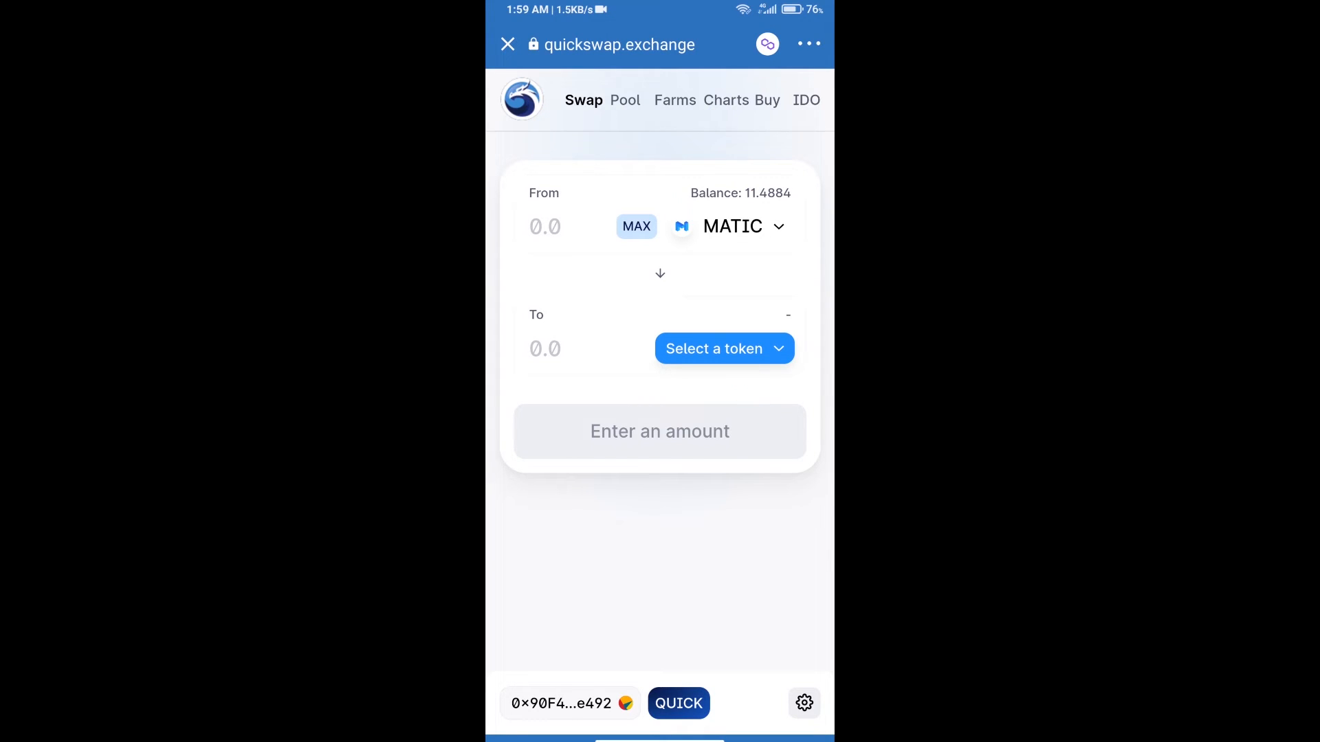
- Paste Forest Knight's Polygon contract address into the token search and select KNIGHT to receive
{"action": "left_click", "coordinate": [723, 348]}
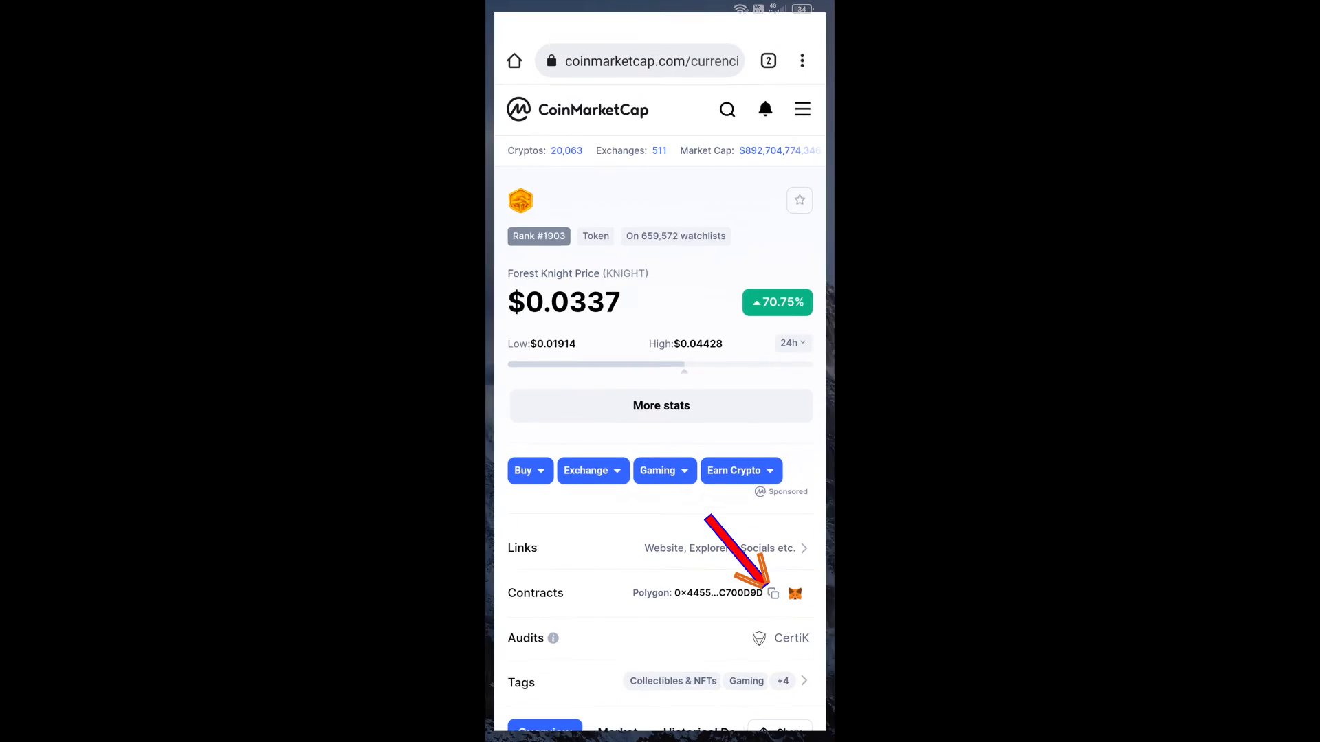
{"action": "left_click", "coordinate": [772, 593]}
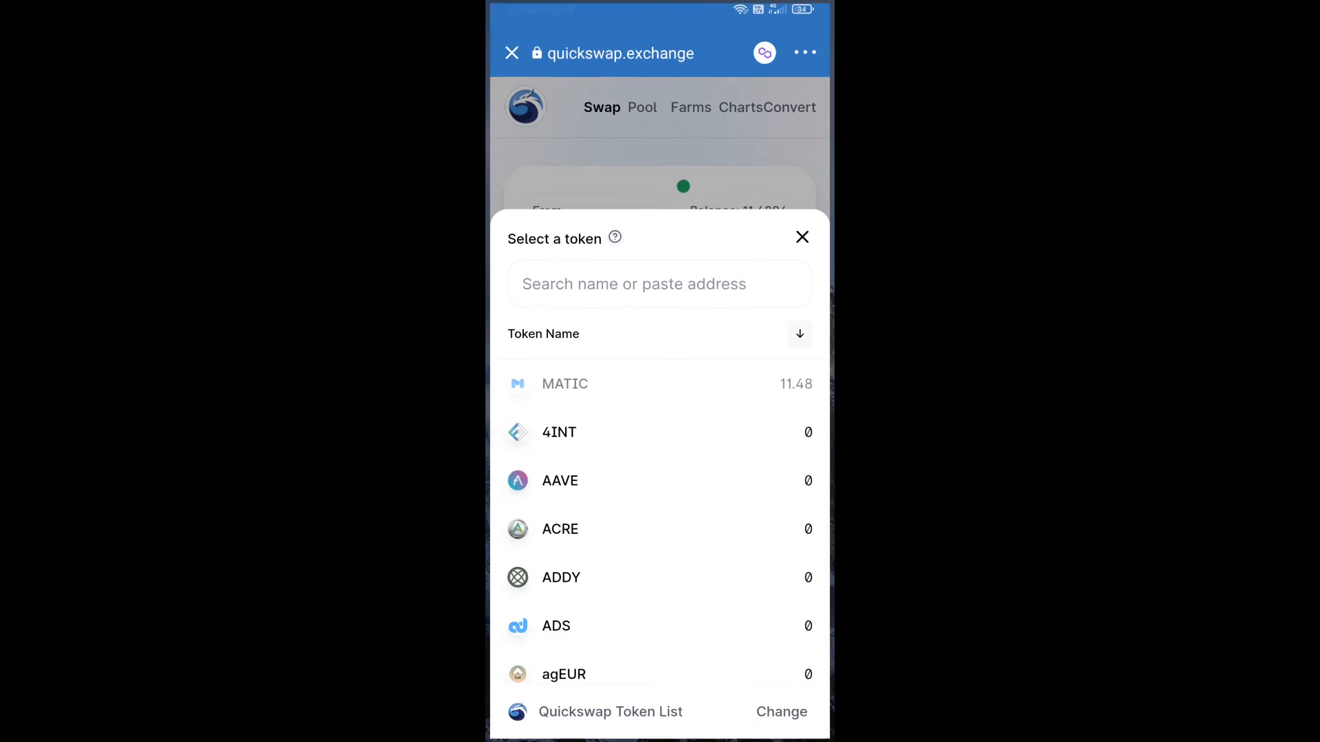
{"action": "left_click", "coordinate": [660, 284]}
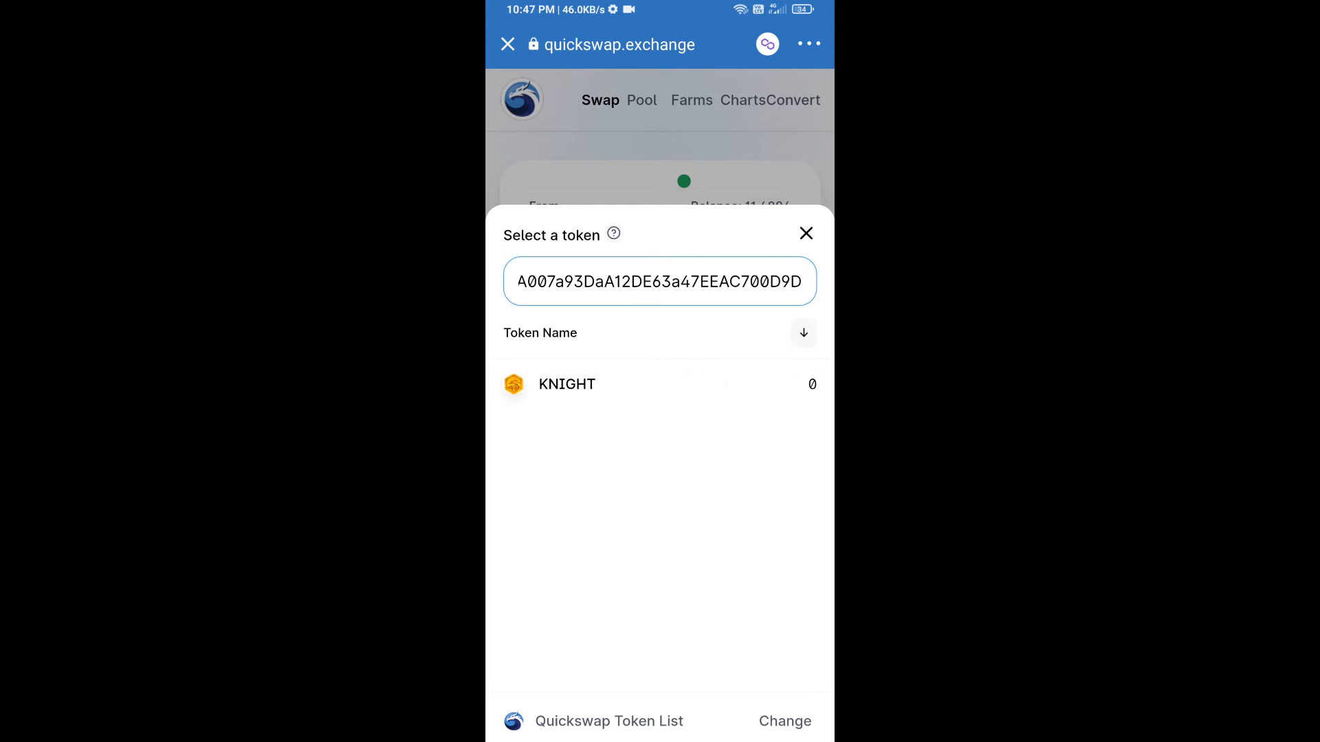
{"action": "left_click", "coordinate": [566, 383]}
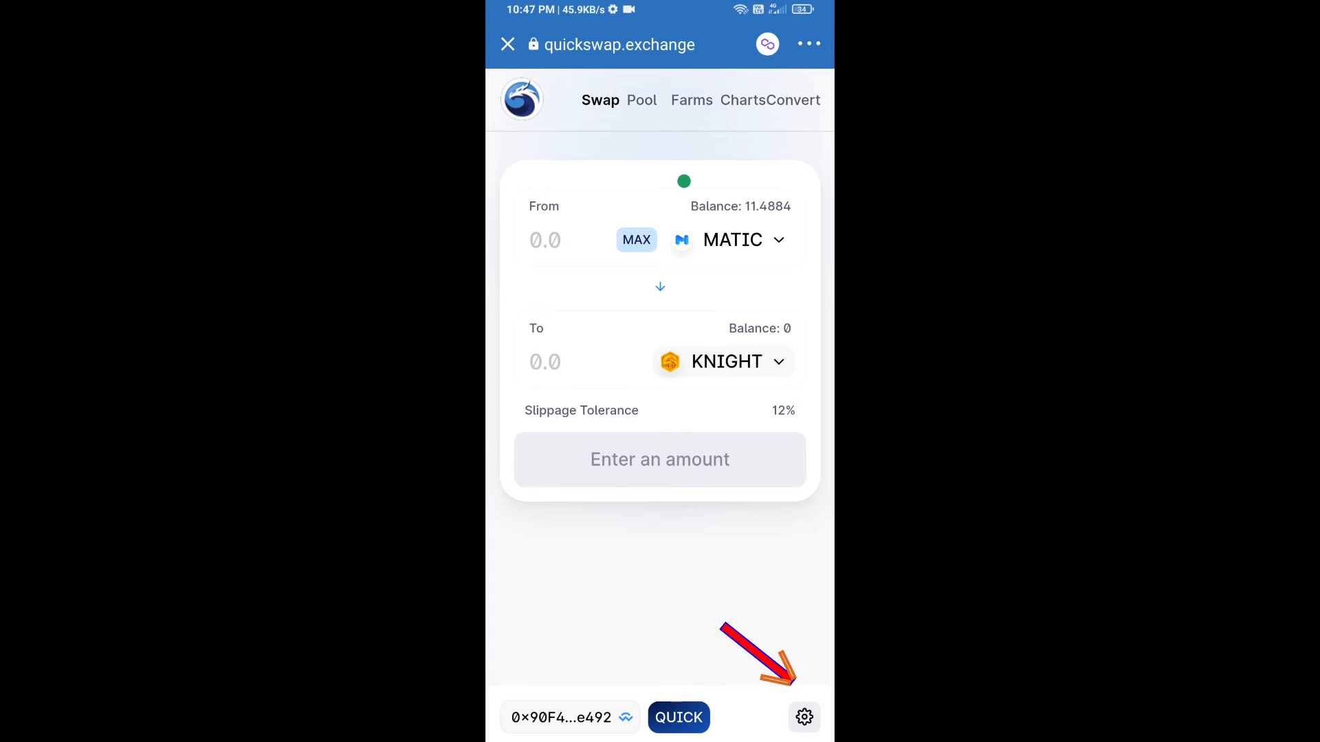
- Set slippage tolerance to 1% and enter 0.0005 as the KNIGHT amount to receive
{"action": "left_click", "coordinate": [803, 717]}
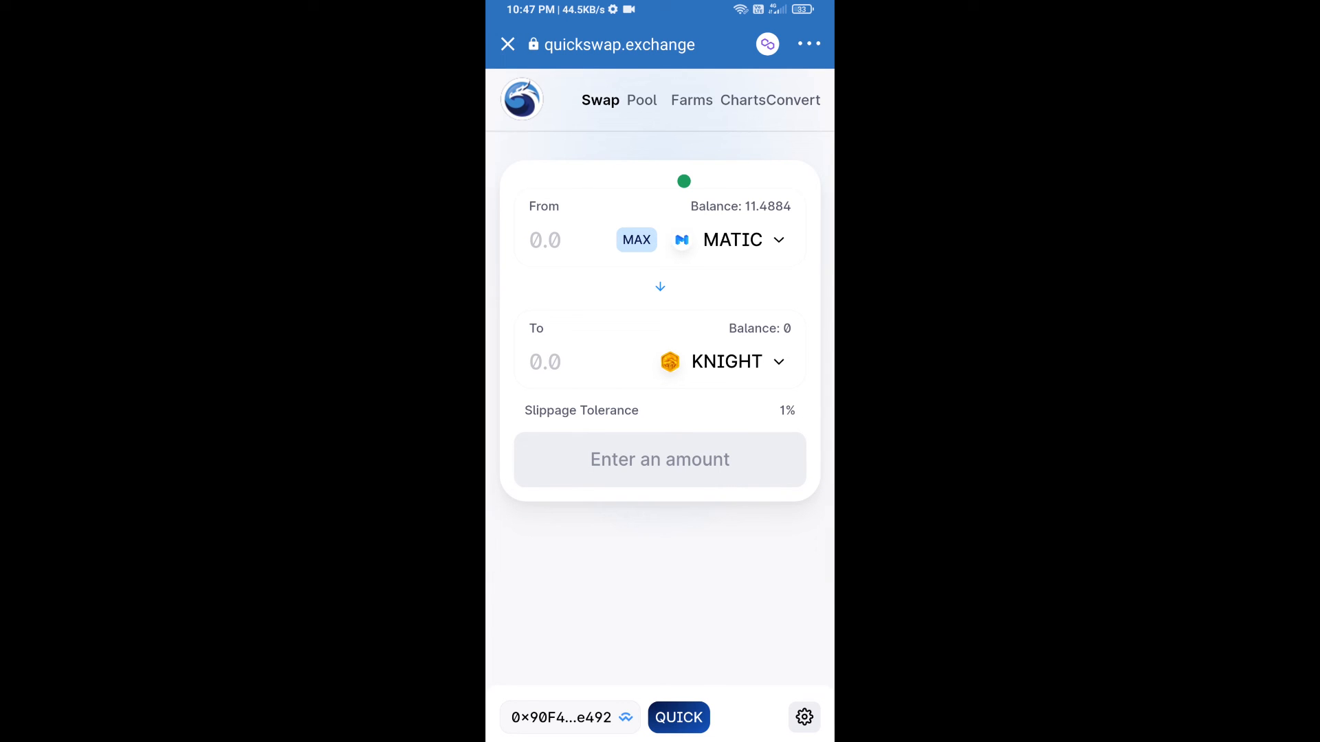
{"action": "left_click", "coordinate": [545, 363]}
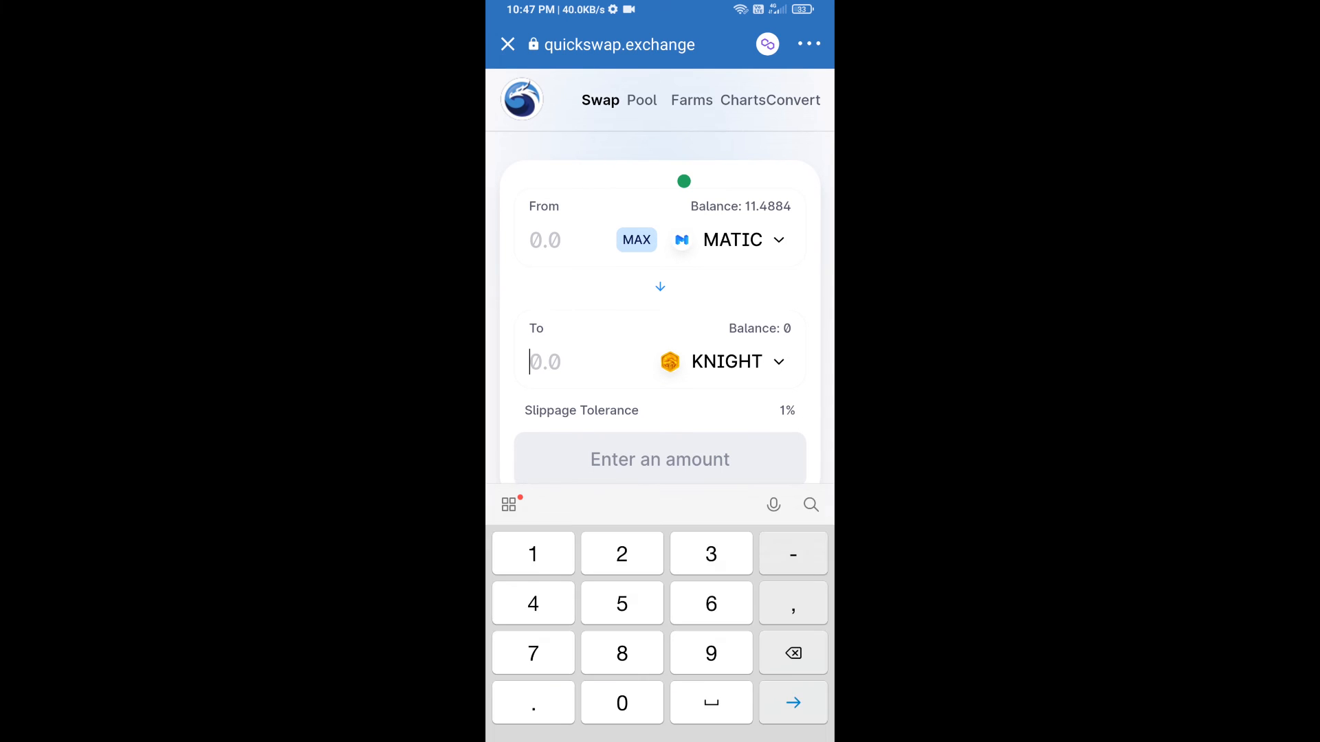
{"action": "type", "text": "0.0005"}
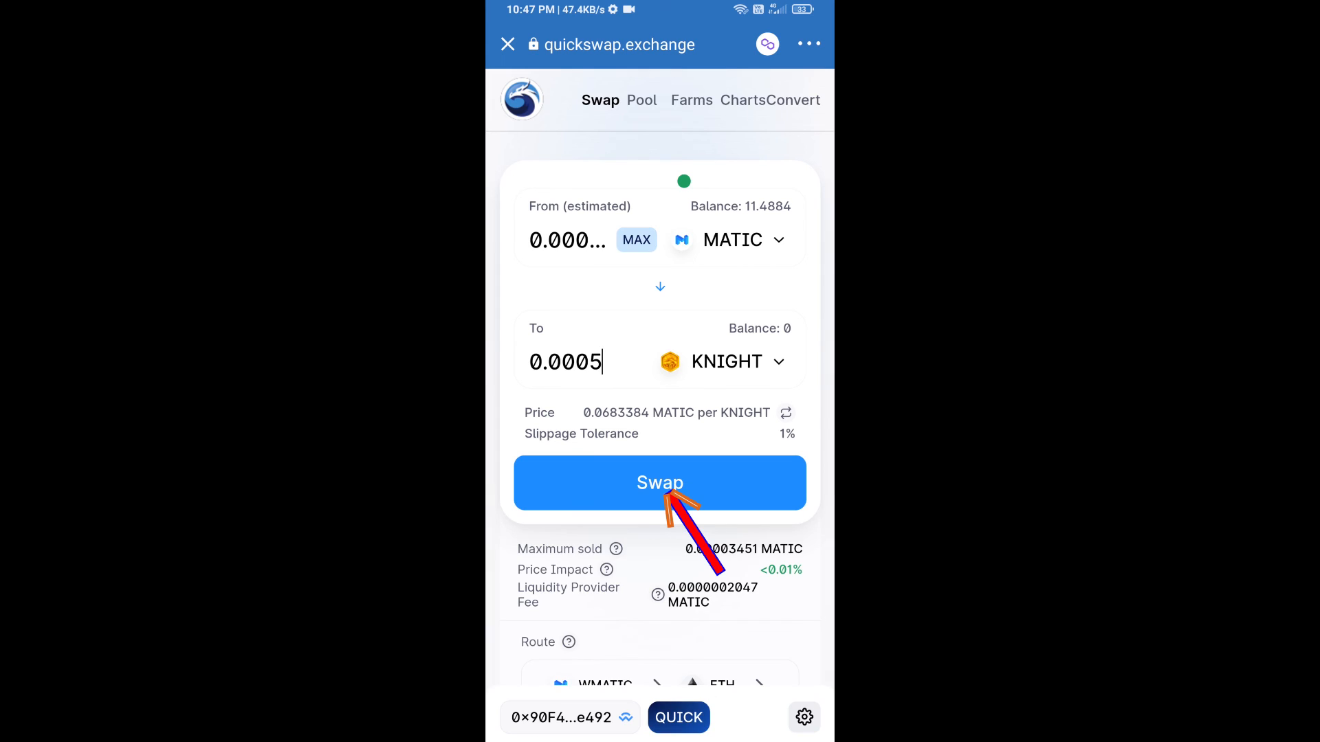
- Review and confirm swapping about 0.0000342 MATIC for 0.0005 KNIGHT
{"action": "left_click", "coordinate": [660, 482]}
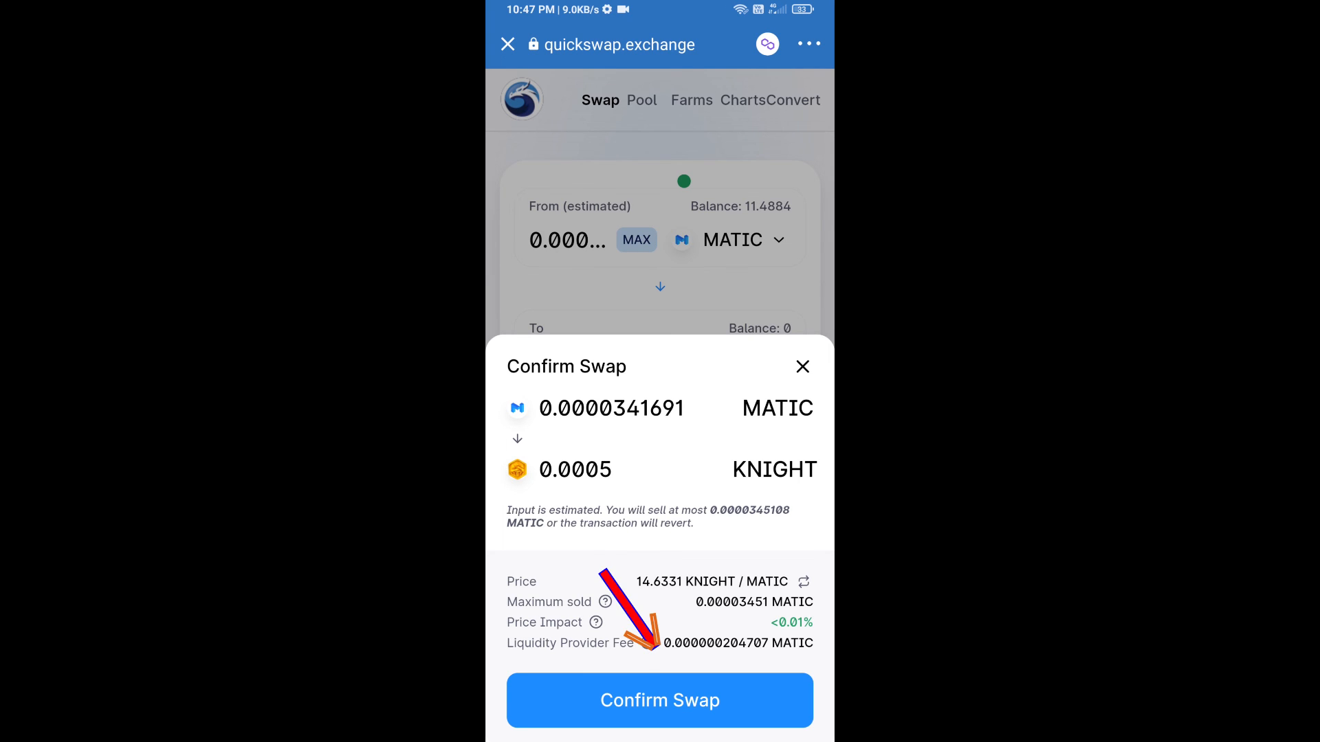
{"action": "left_click", "coordinate": [660, 701]}
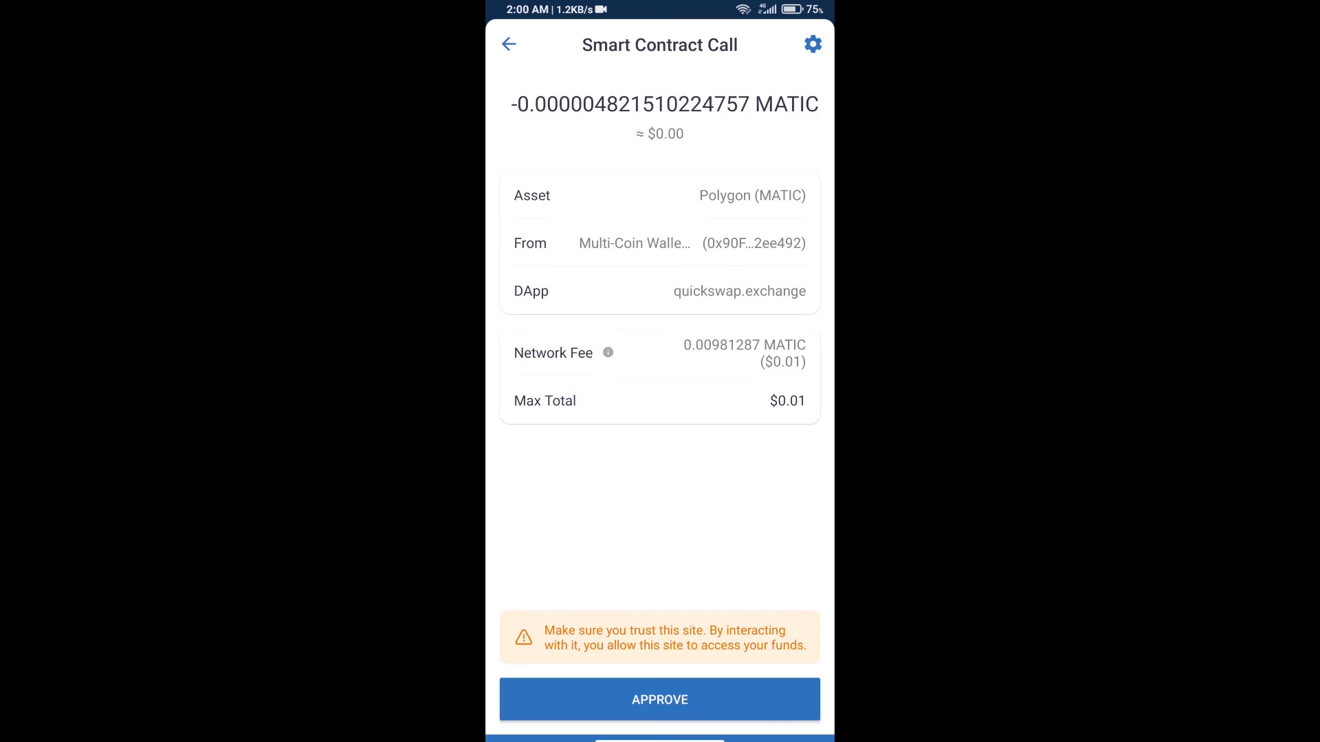